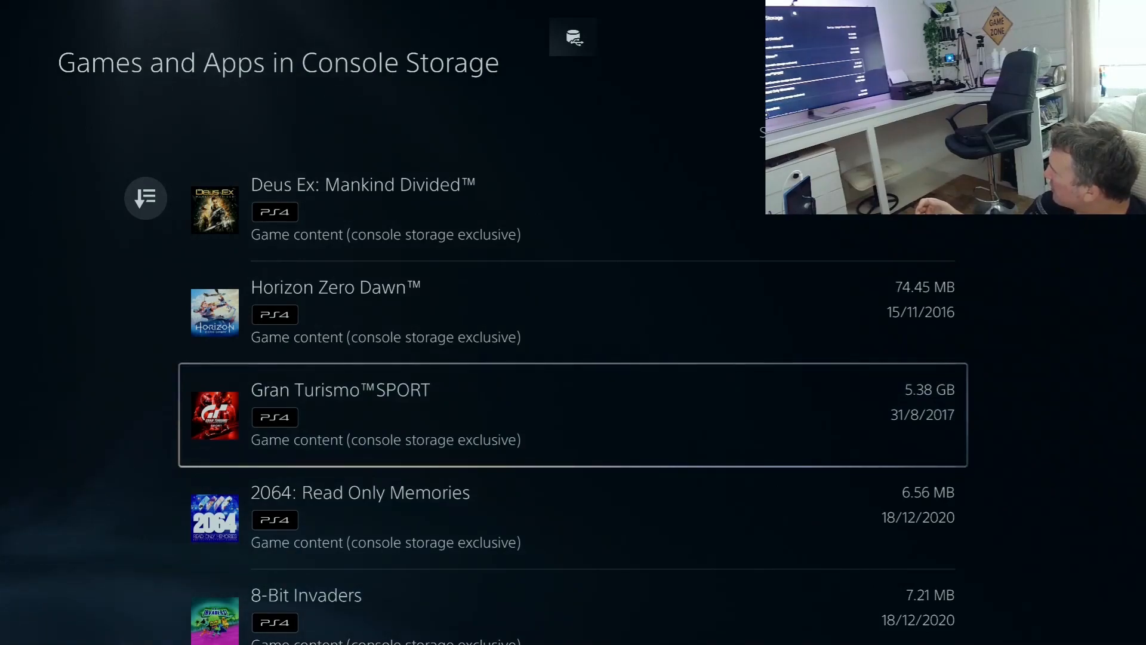
- Sort the Games and Apps list by Size (Large - Small)
{"action": "scroll", "scroll_direction": "down", "scroll_amount": 3}
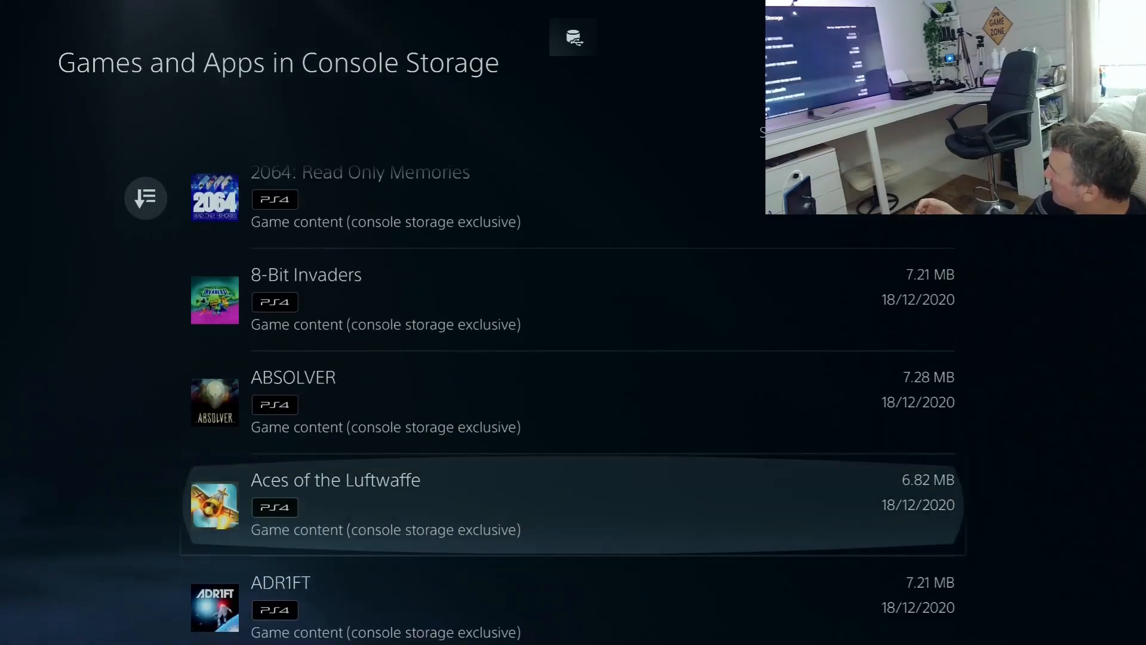
{"action": "scroll", "scroll_direction": "down", "scroll_amount": 3}
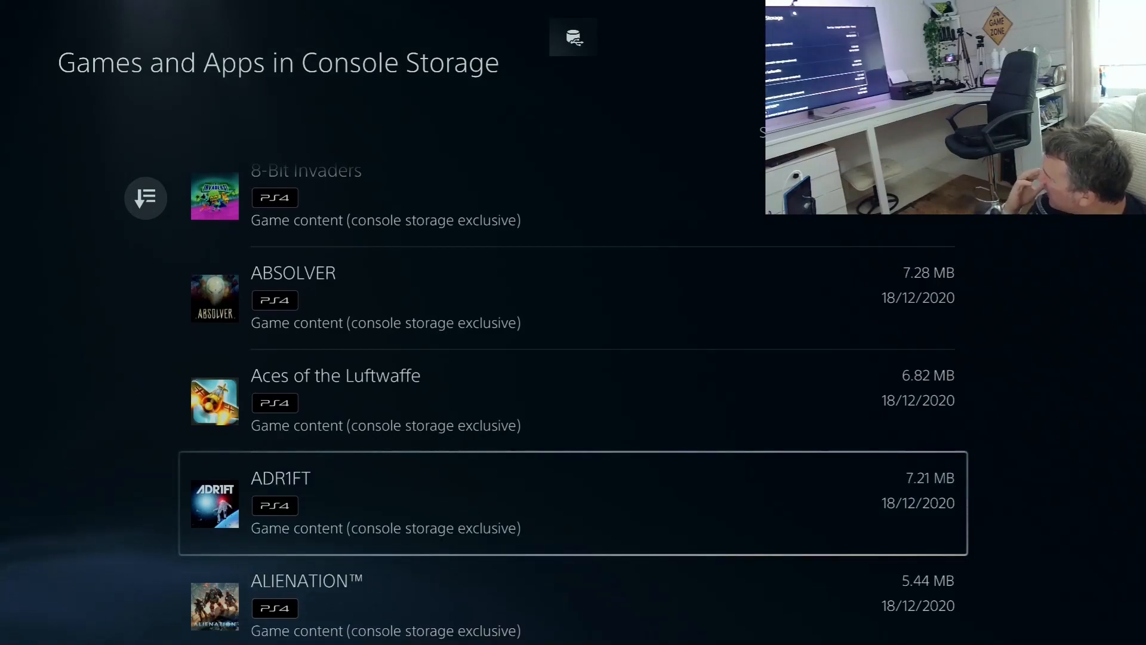
{"action": "scroll", "scroll_direction": "down", "scroll_amount": 3}
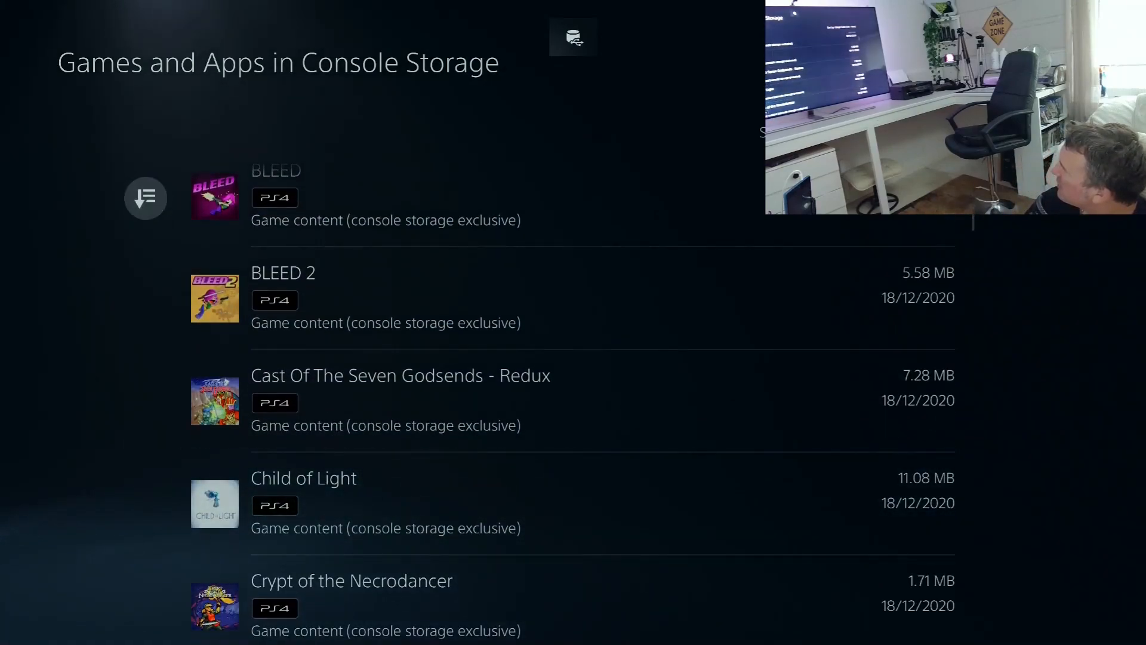
{"action": "left_click", "coordinate": [145, 198]}
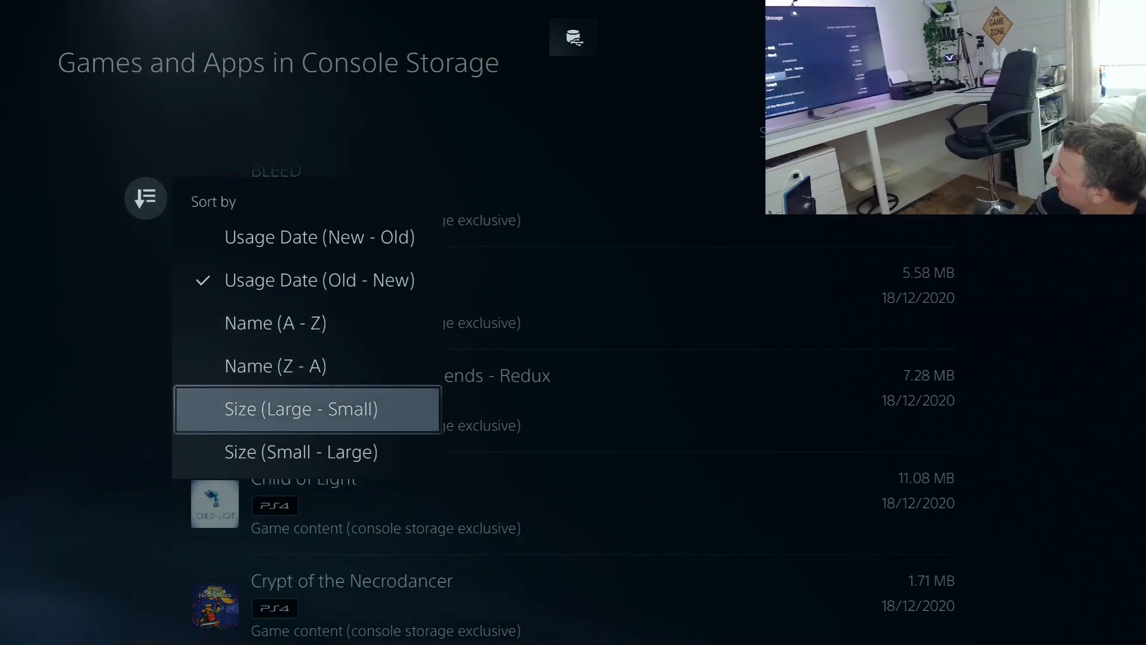
{"action": "left_click", "coordinate": [305, 408]}
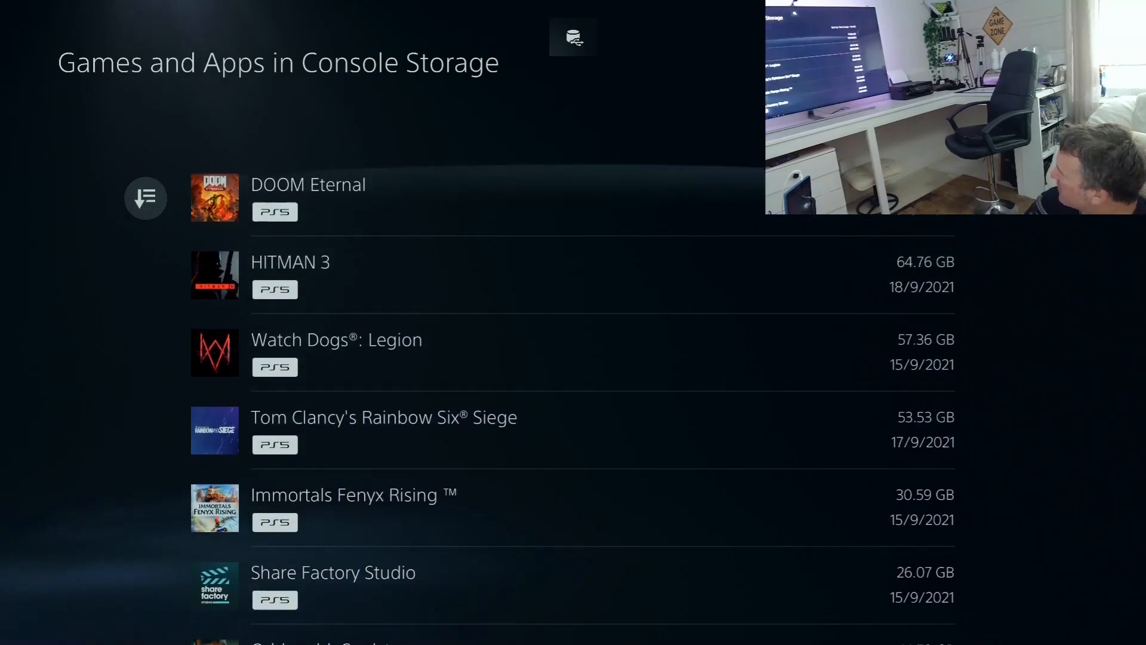
- Review the sorted list, then return to DOOM Eternal at the top
{"action": "scroll", "scroll_direction": "down", "scroll_amount": 3}
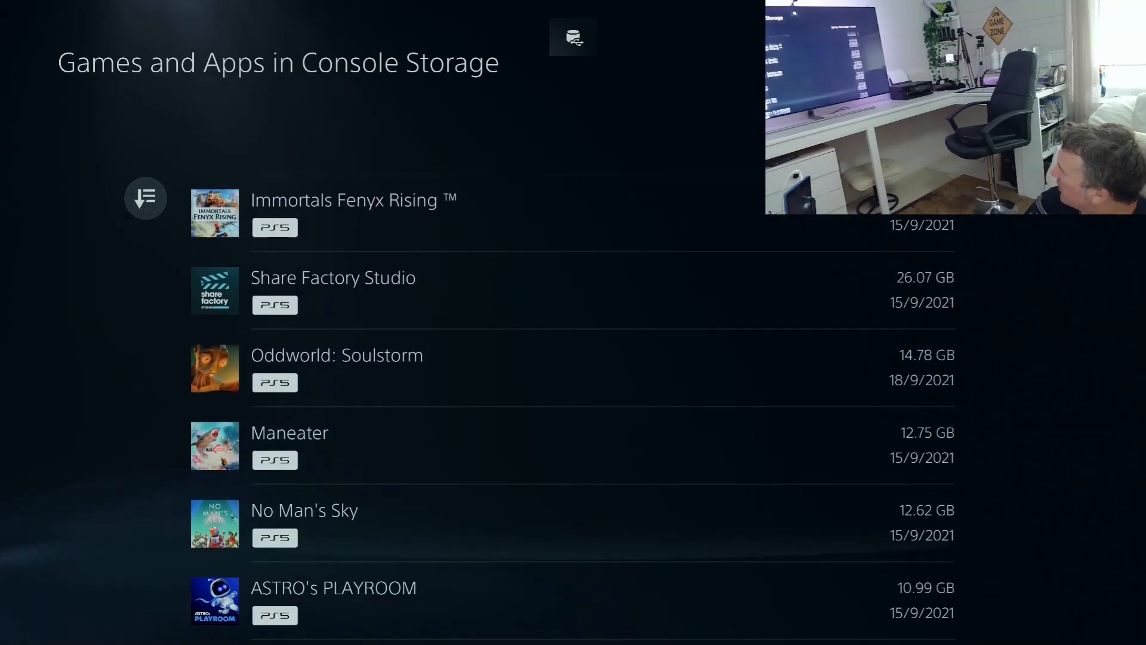
{"action": "scroll", "scroll_direction": "down", "scroll_amount": 3}
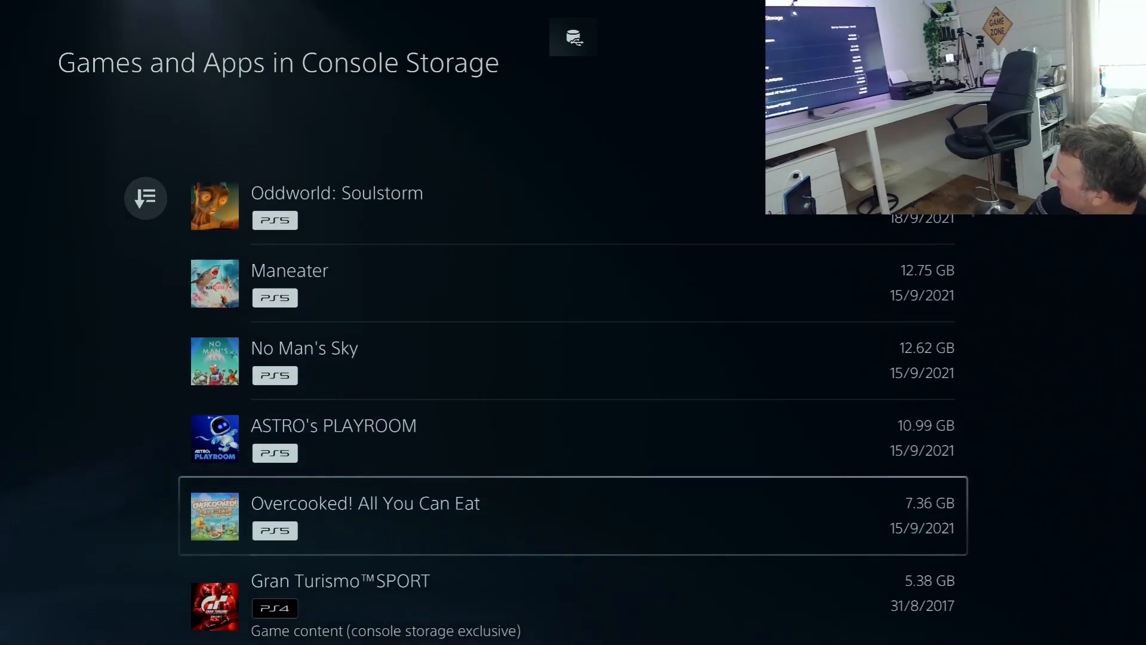
{"action": "scroll", "scroll_direction": "down", "scroll_amount": 3}
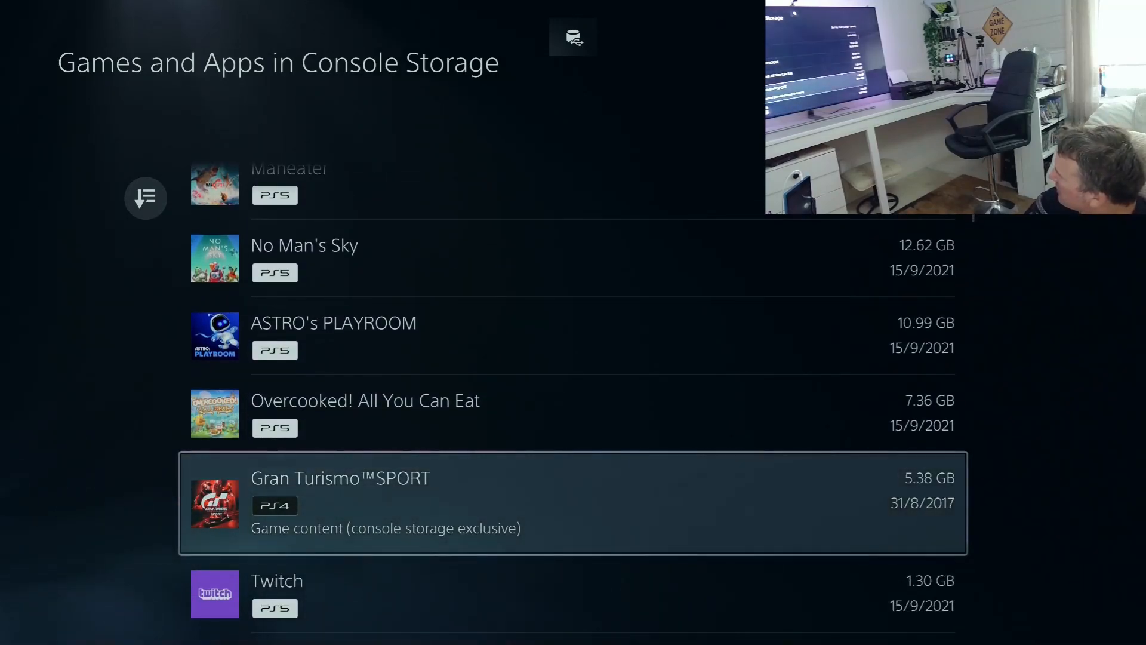
{"action": "scroll", "scroll_direction": "down", "scroll_amount": 3}
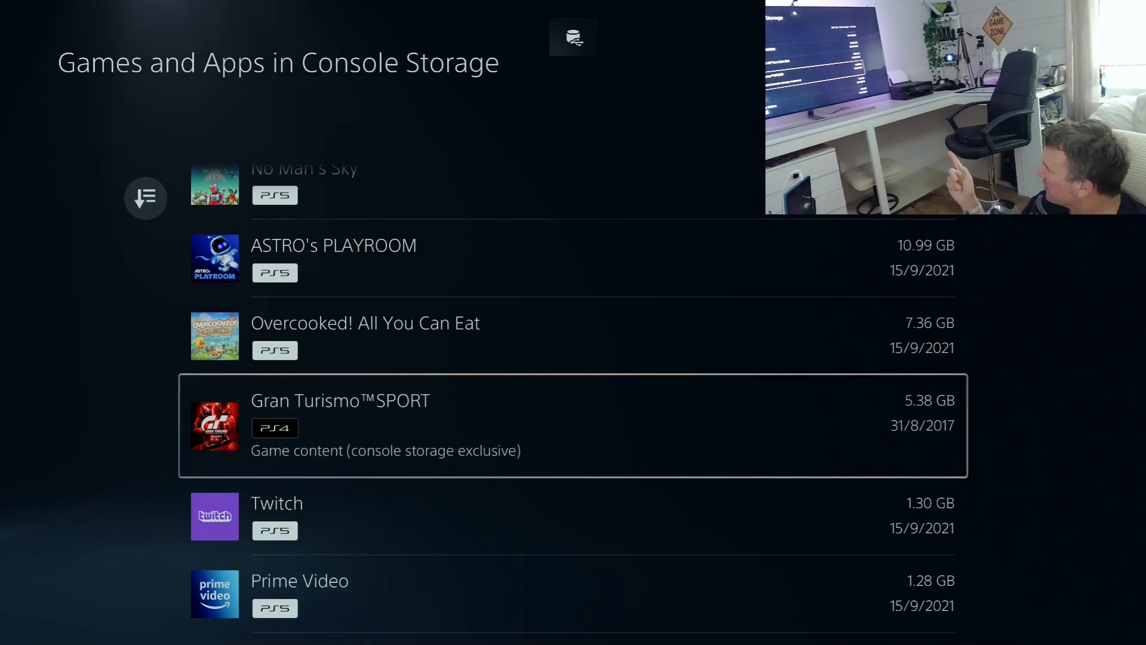
{"action": "scroll", "scroll_direction": "down", "scroll_amount": 3}
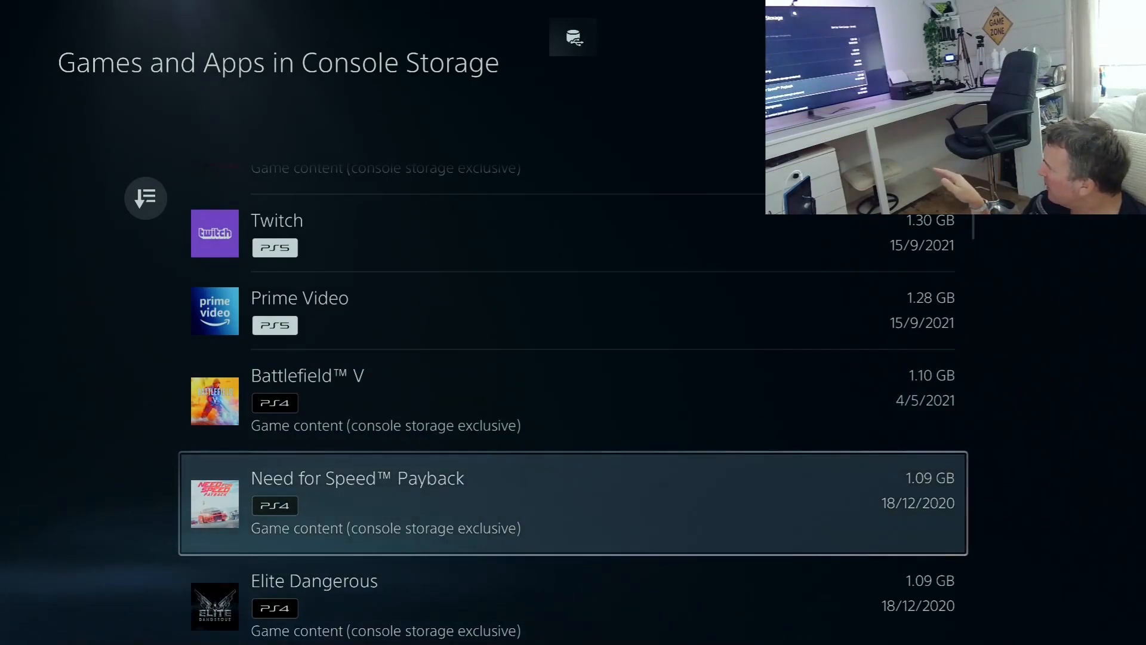
{"action": "scroll", "scroll_direction": "down", "scroll_amount": 3}
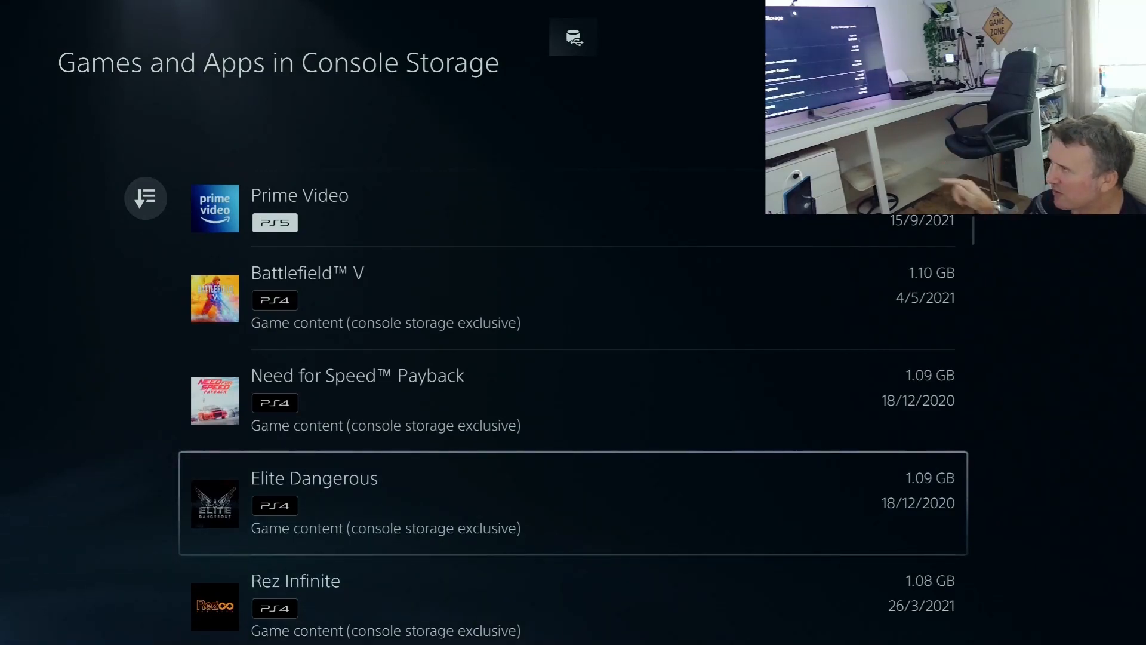
{"action": "scroll", "scroll_direction": "down", "scroll_amount": 3}
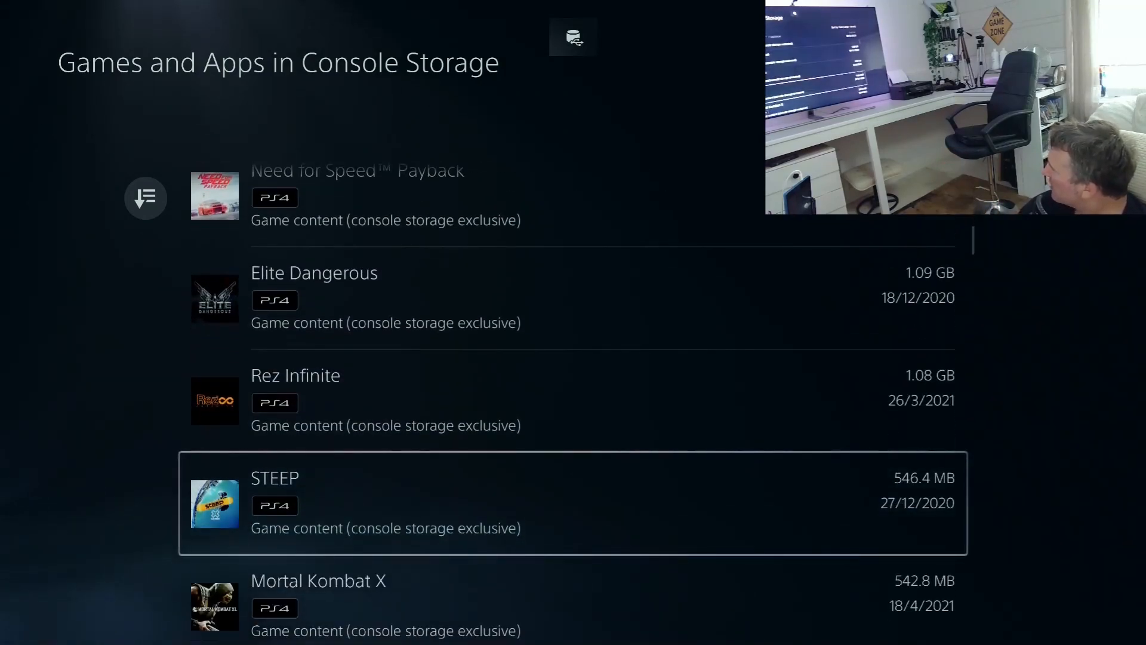
{"action": "scroll", "scroll_direction": "down", "scroll_amount": 3}
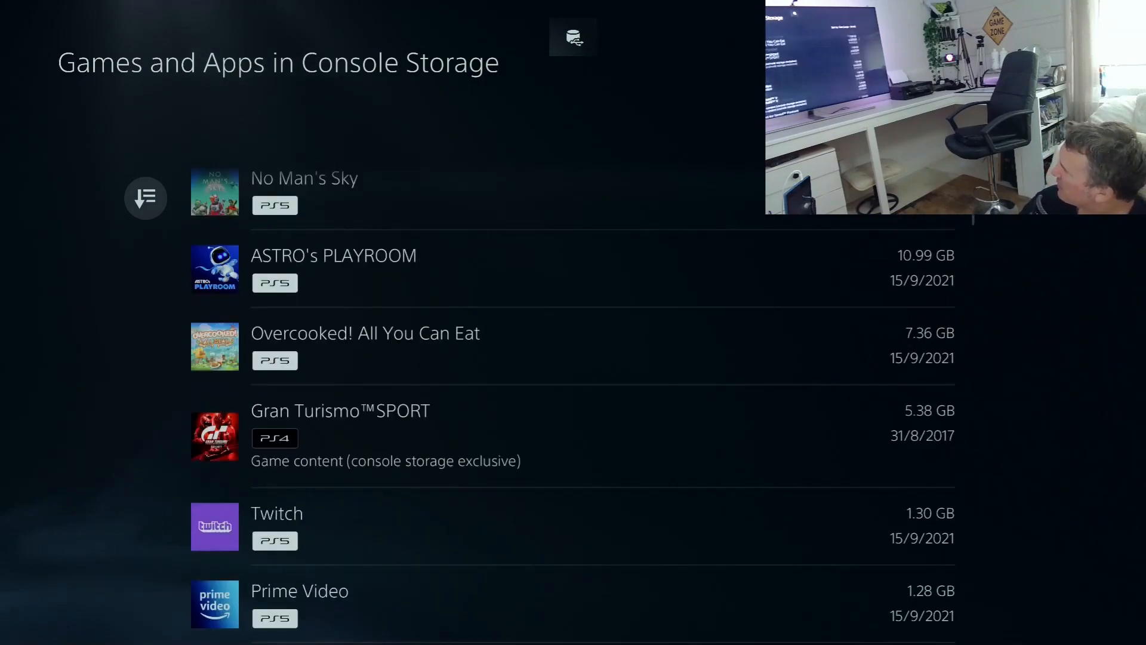
{"action": "left_click", "coordinate": [145, 198]}
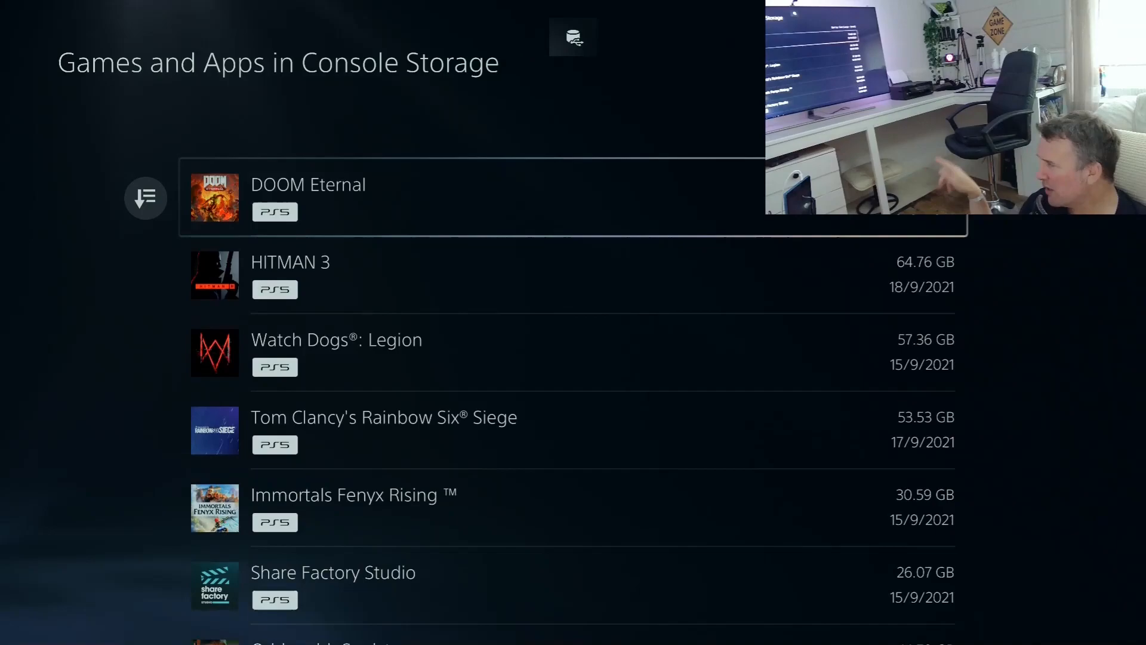
- Select all movable games including HITMAN 3 (368.4 GB) and request the move to M.2 SSD storage
{"action": "left_click", "coordinate": [145, 198]}
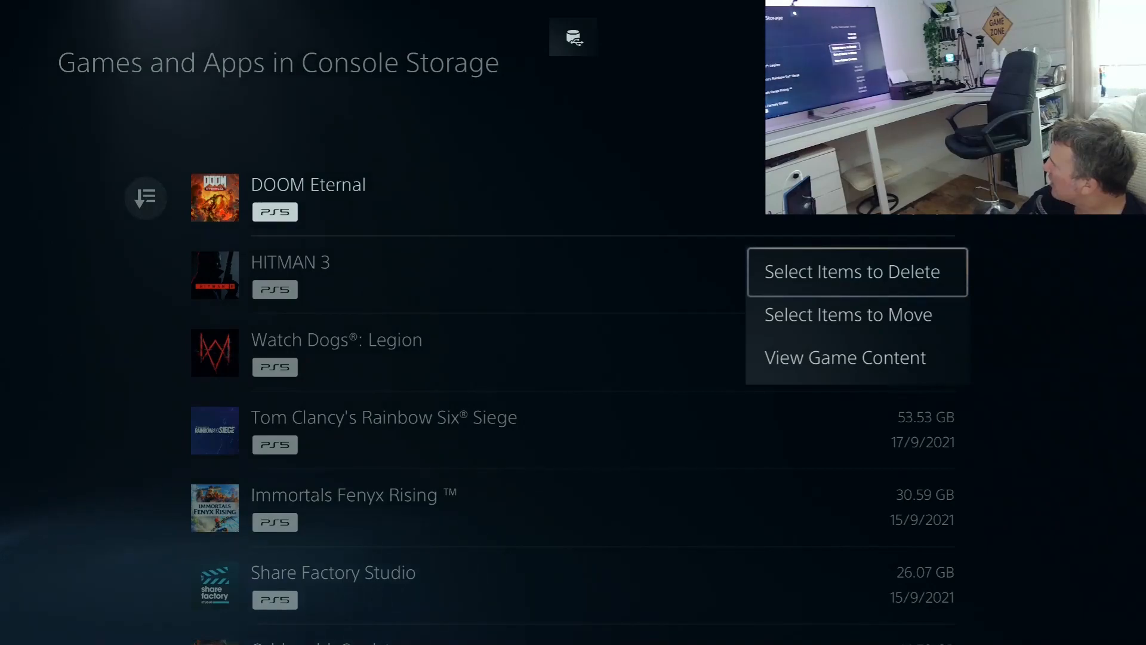
{"action": "left_click", "coordinate": [847, 315]}
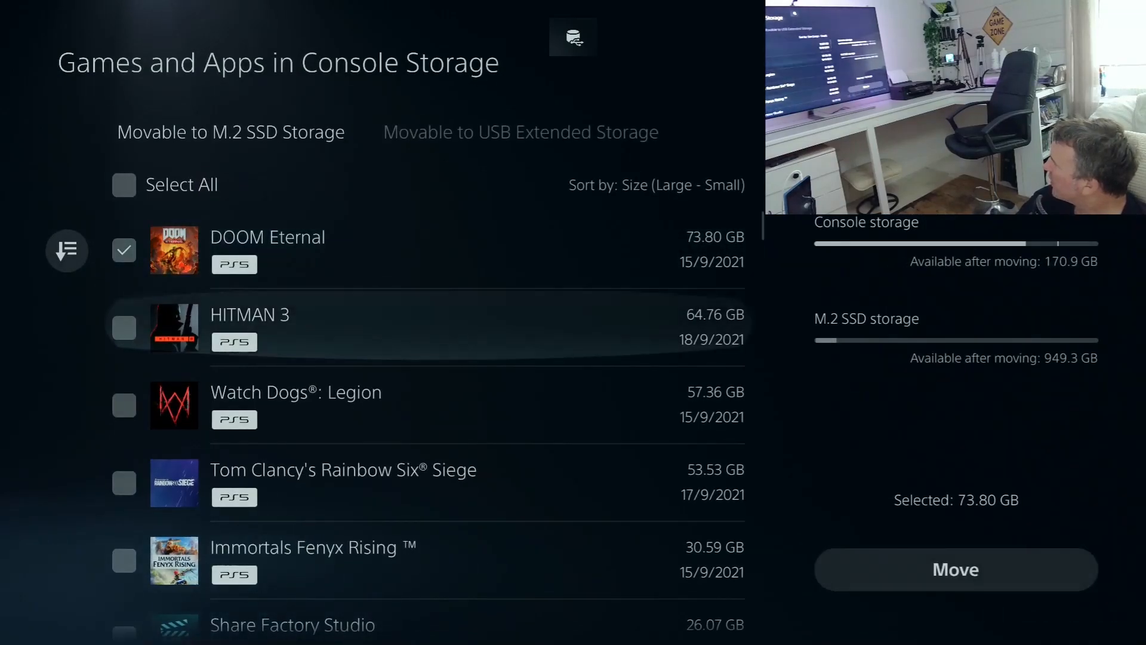
{"action": "left_click", "coordinate": [124, 404]}
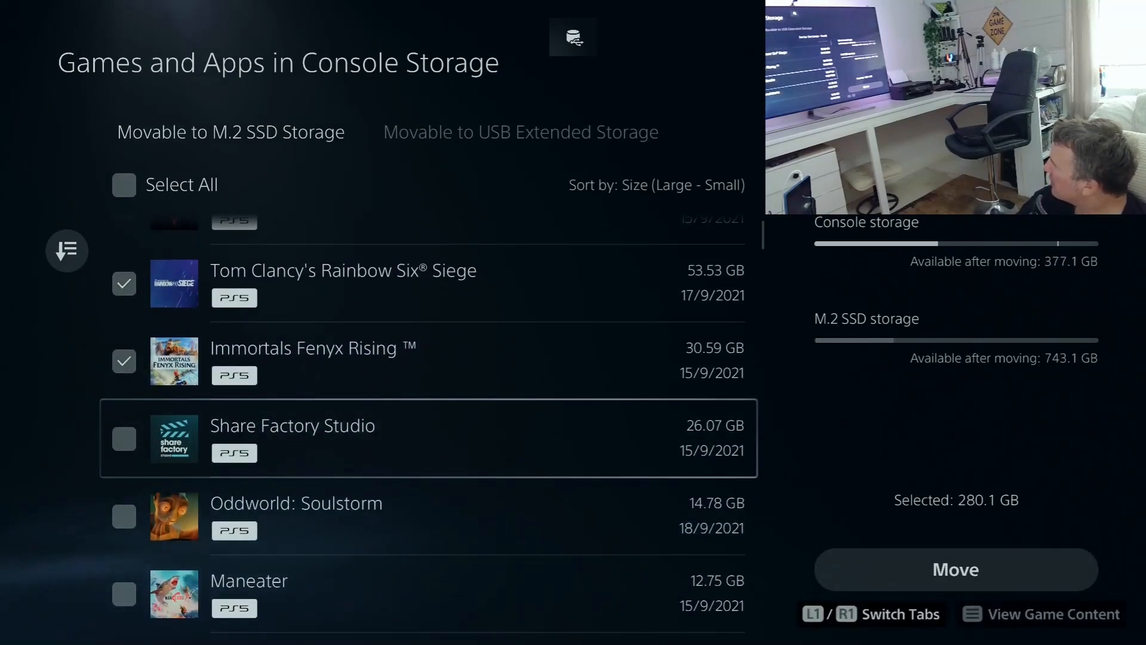
{"action": "scroll", "scroll_direction": "up", "scroll_amount": 3}
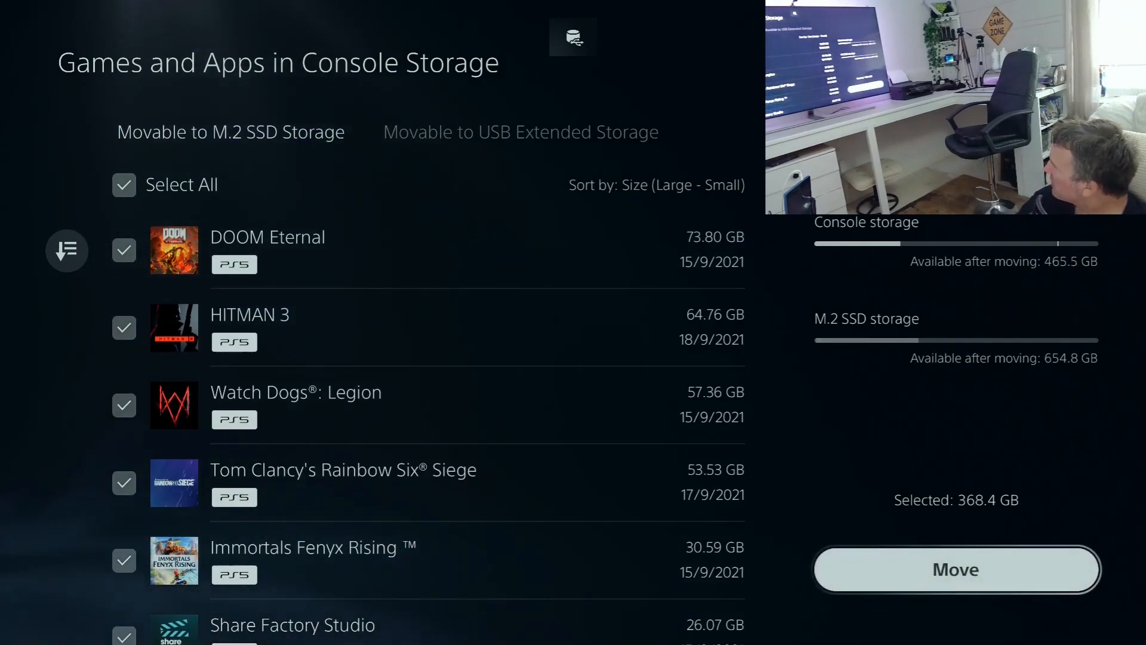
{"action": "left_click", "coordinate": [955, 569]}
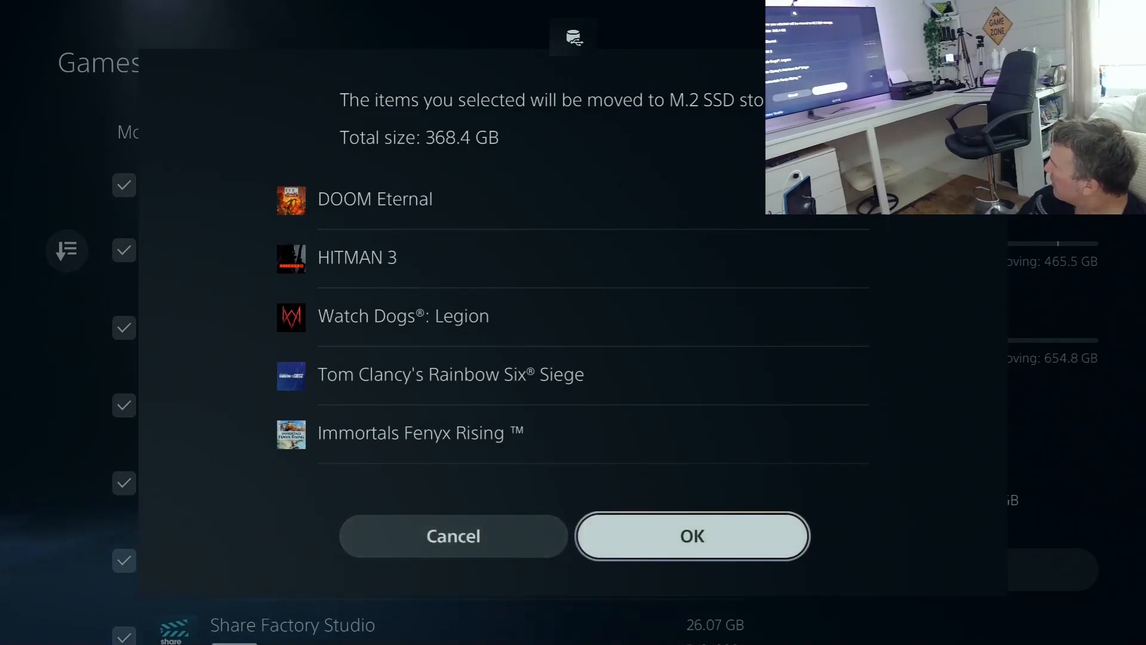
- Confirm moving the five games to the M.2 SSD and check the remaining console storage list
{"action": "left_click", "coordinate": [691, 534]}
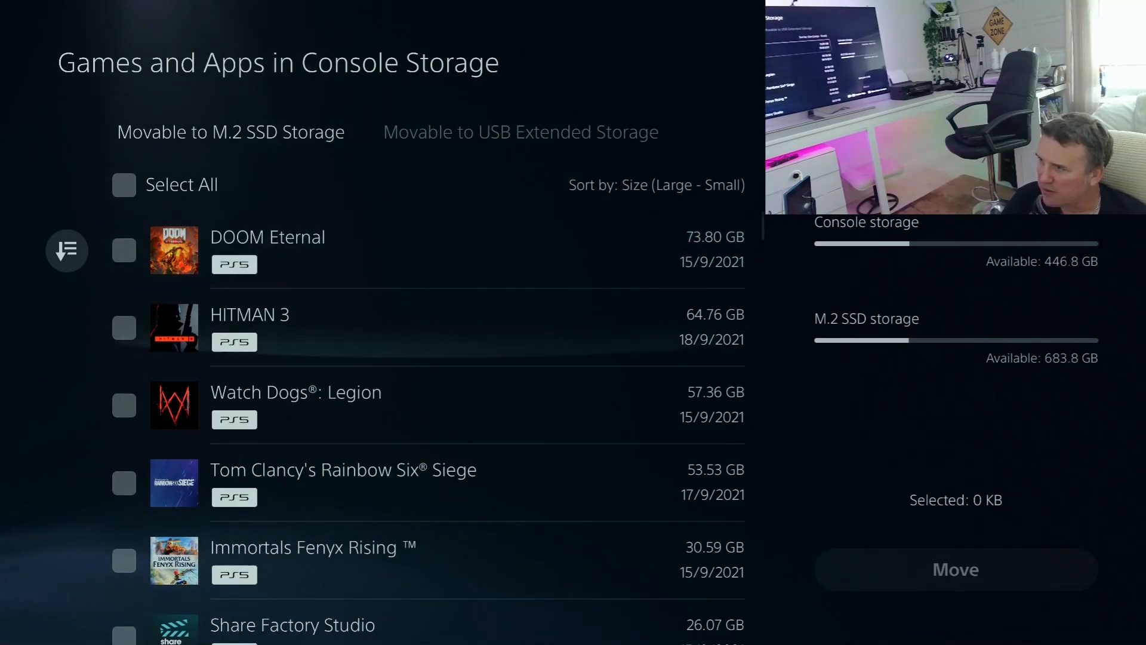
{"action": "scroll", "scroll_direction": "down", "scroll_amount": 3}
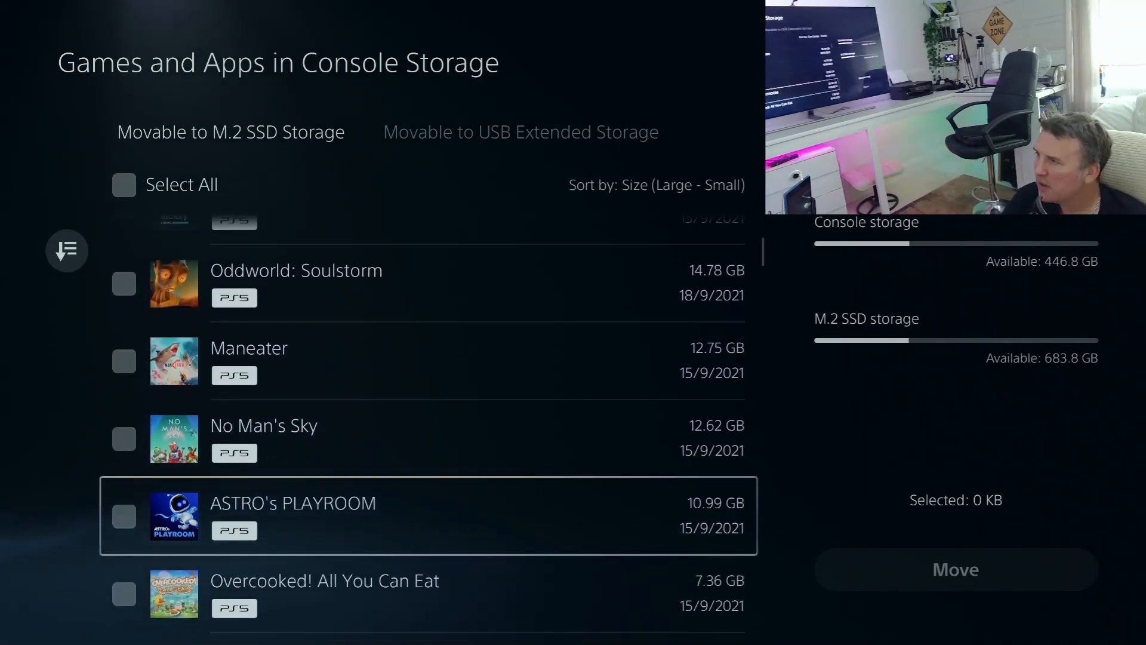
{"action": "scroll", "scroll_direction": "up", "scroll_amount": 3}
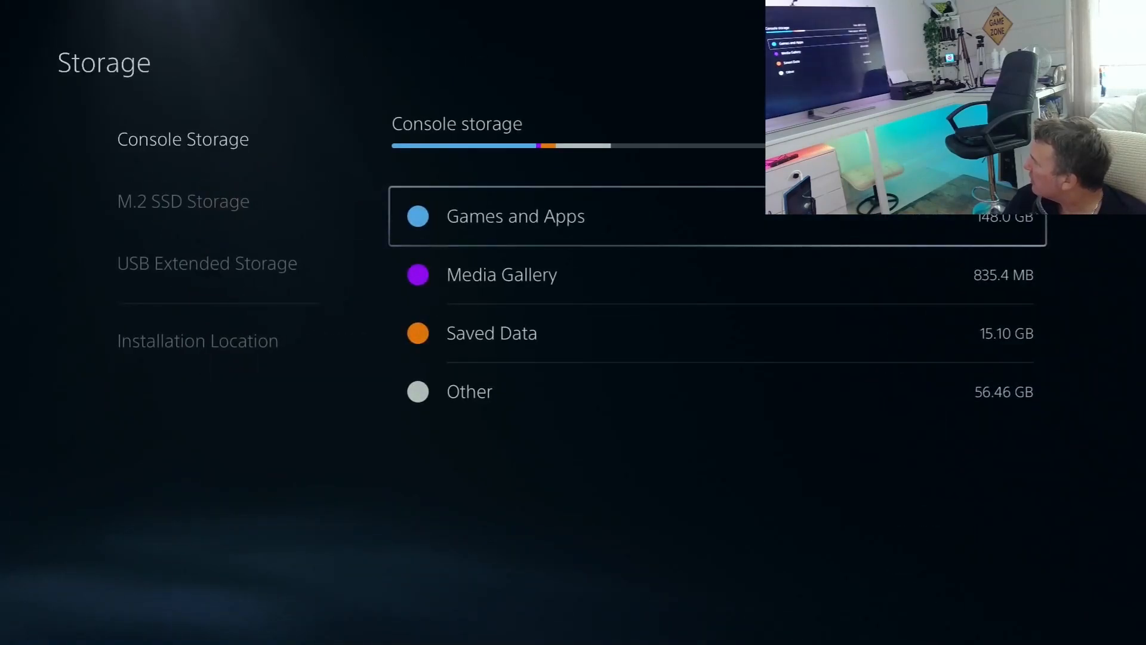
{"action": "left_click", "coordinate": [183, 201]}
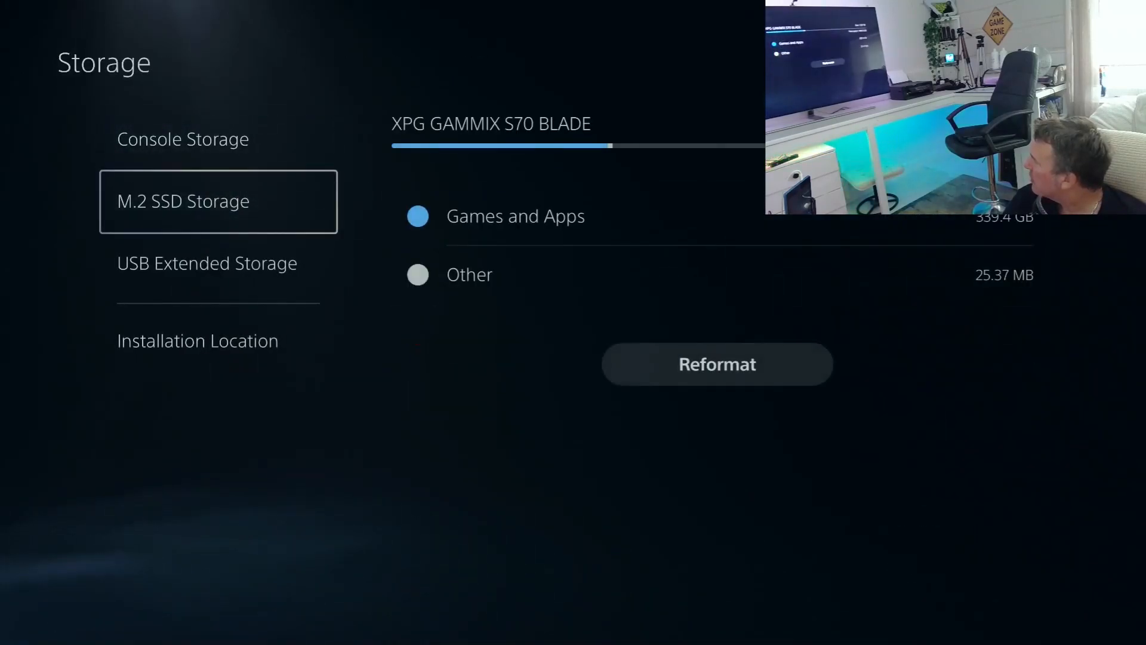
{"action": "left_click", "coordinate": [183, 139]}
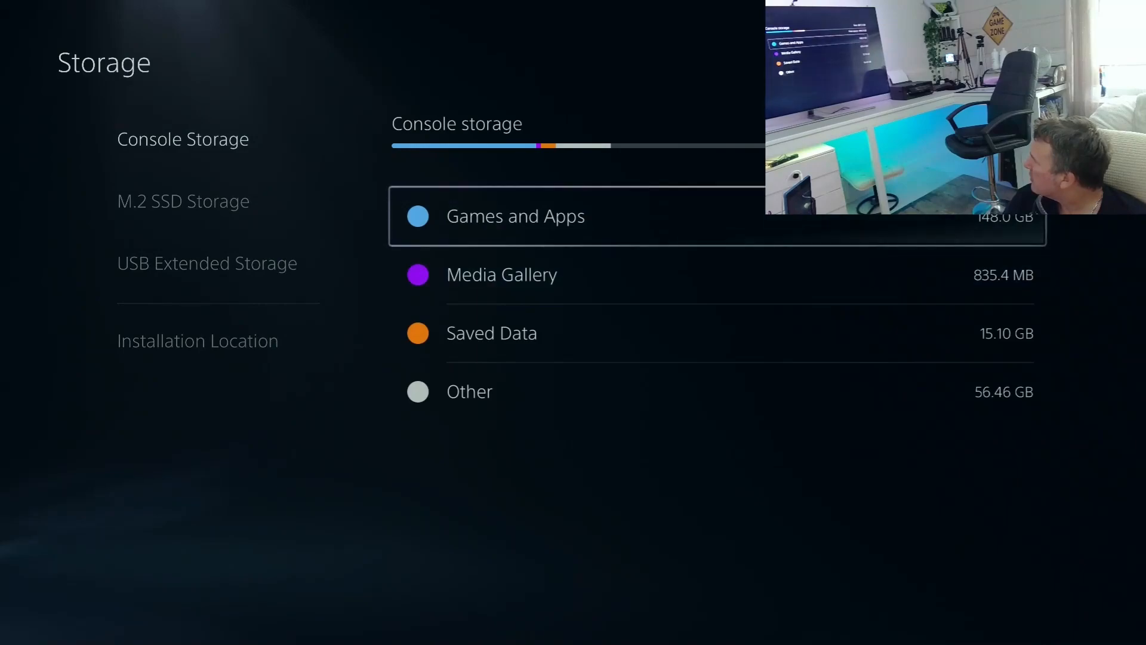
{"action": "left_click", "coordinate": [516, 215]}
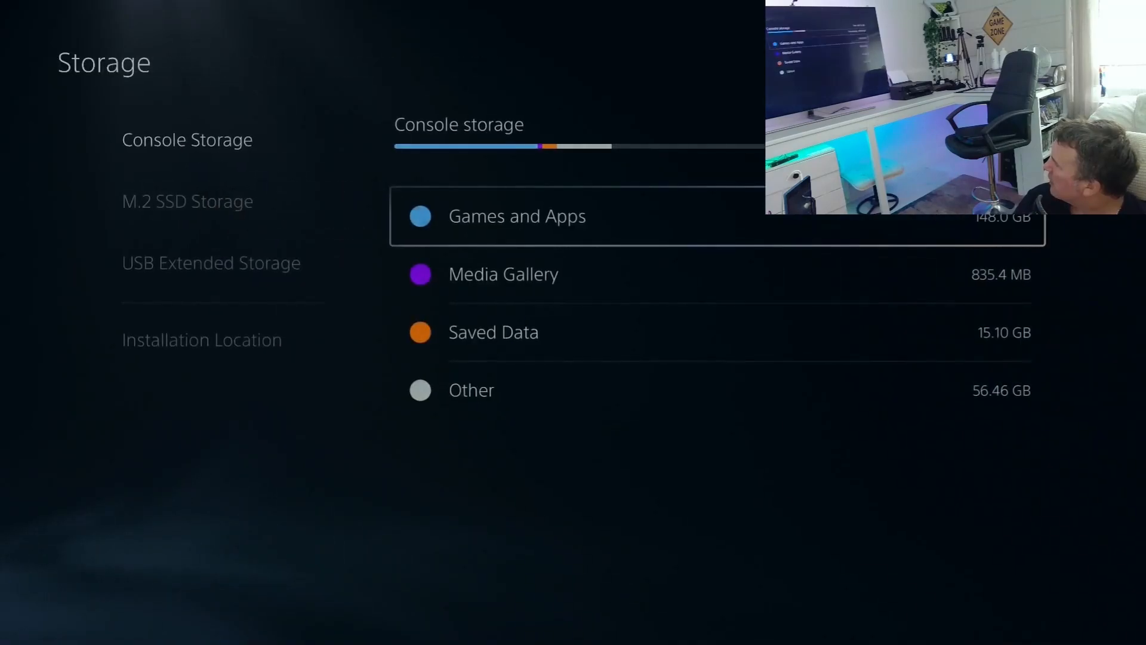
{"action": "left_click", "coordinate": [517, 216]}
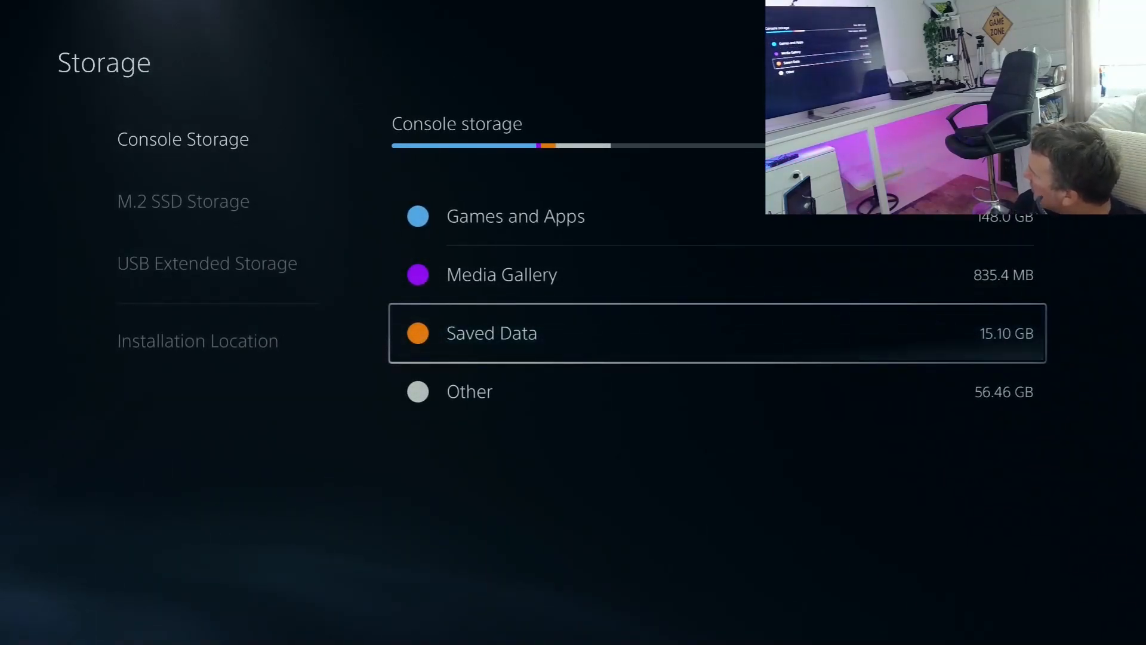
{"action": "key", "text": "down"}
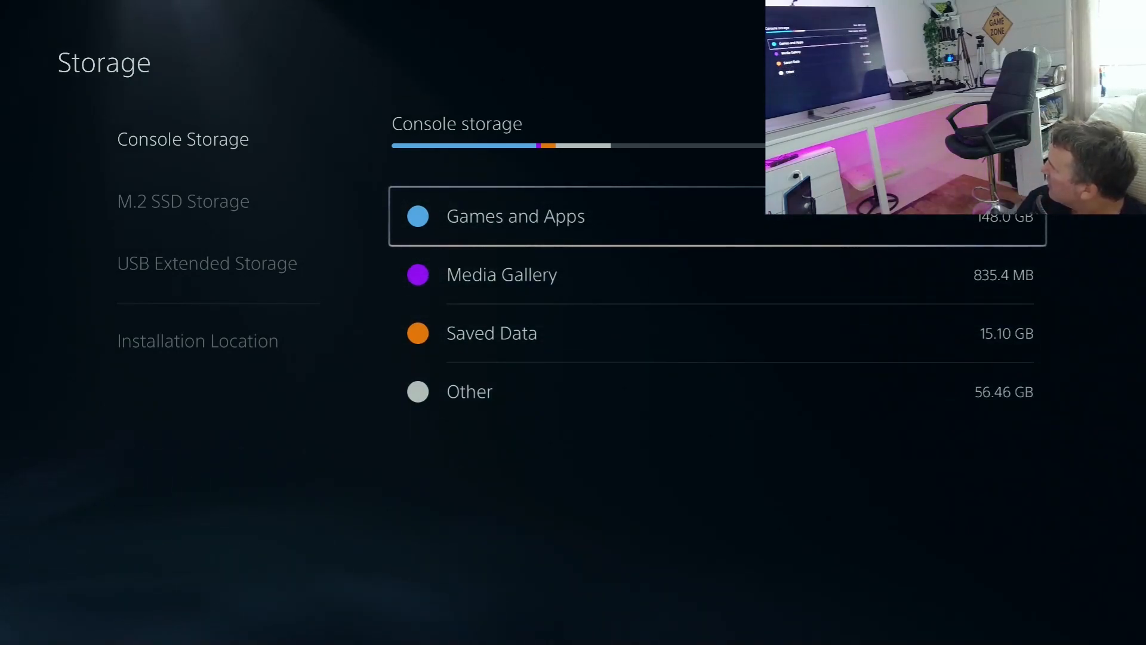
{"action": "scroll", "scroll_direction": "down", "scroll_amount": 3}
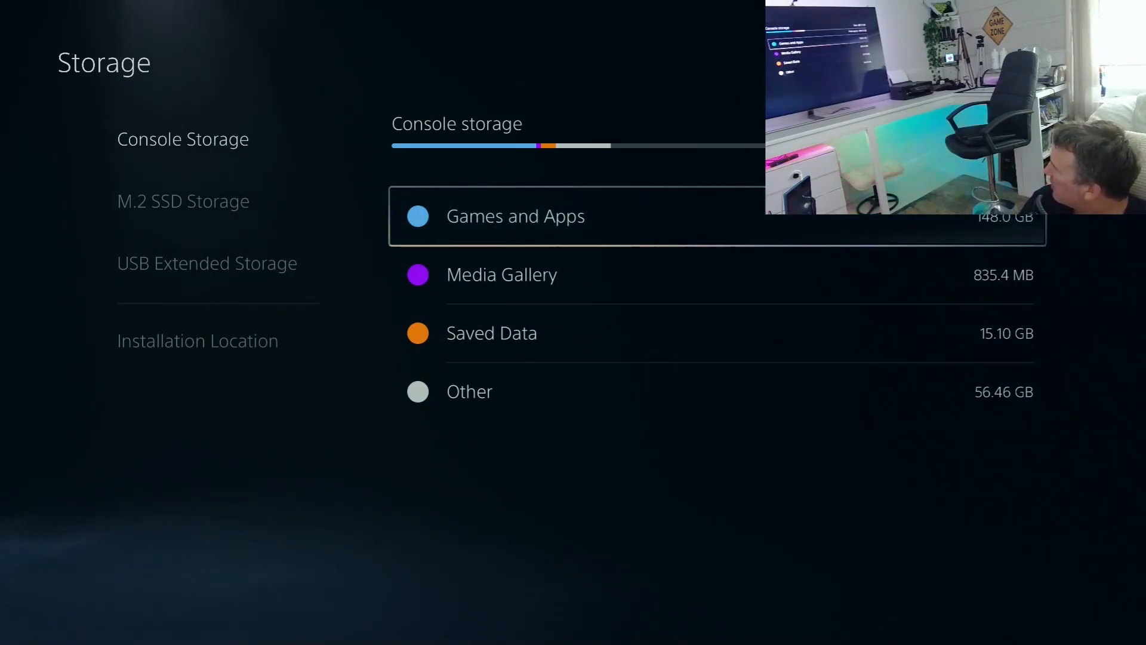
- List remaining console-storage games and try Select Items to Move, showing Watch Dogs: Legion cannot move
{"action": "left_click", "coordinate": [515, 215]}
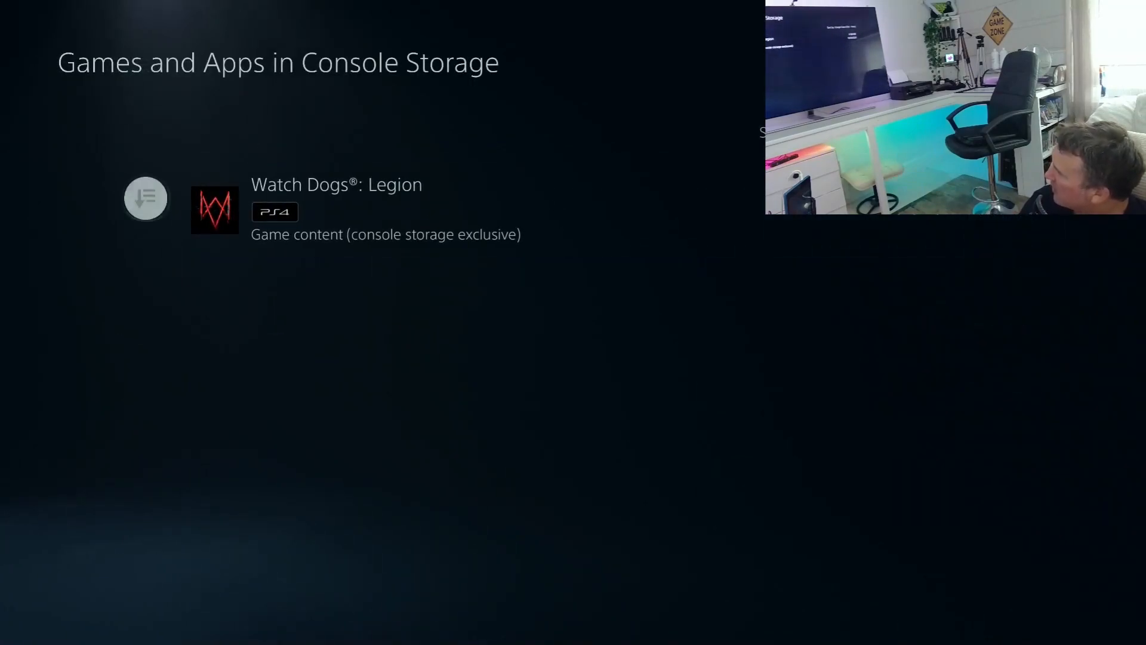
{"action": "left_click", "coordinate": [144, 199]}
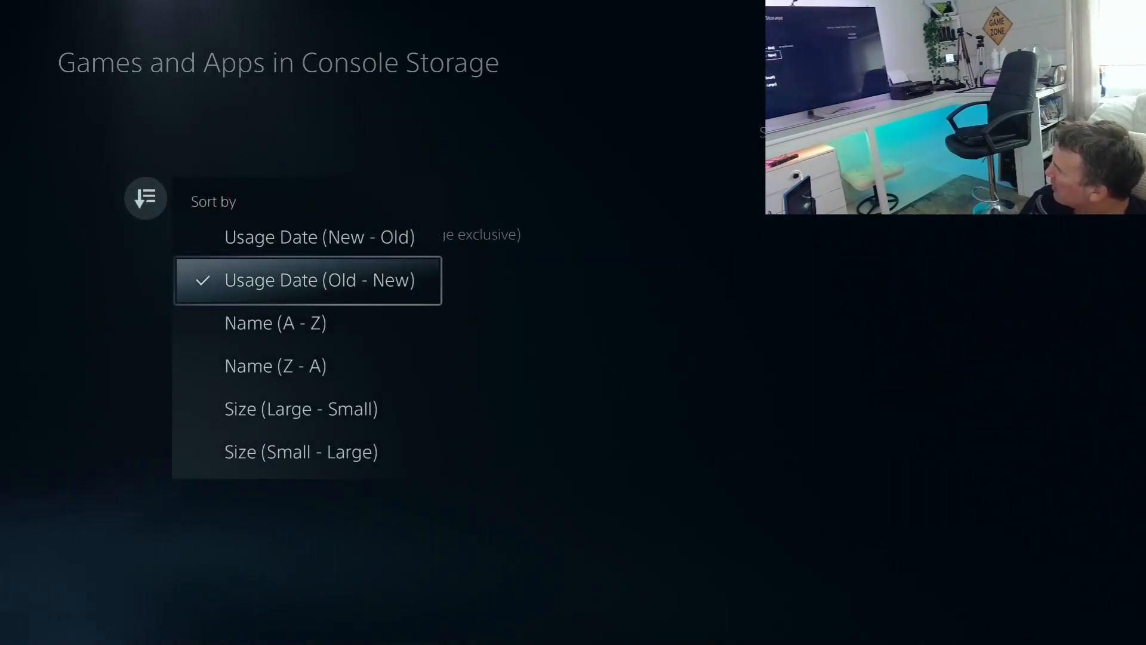
{"action": "left_click", "coordinate": [306, 280]}
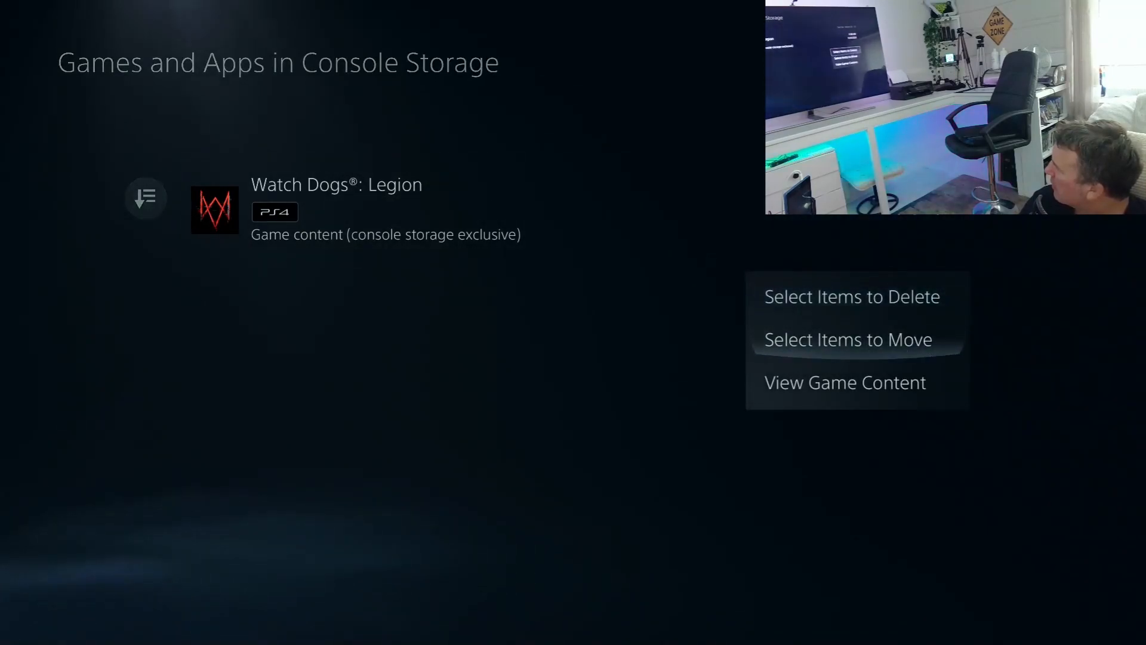
{"action": "left_click", "coordinate": [847, 338]}
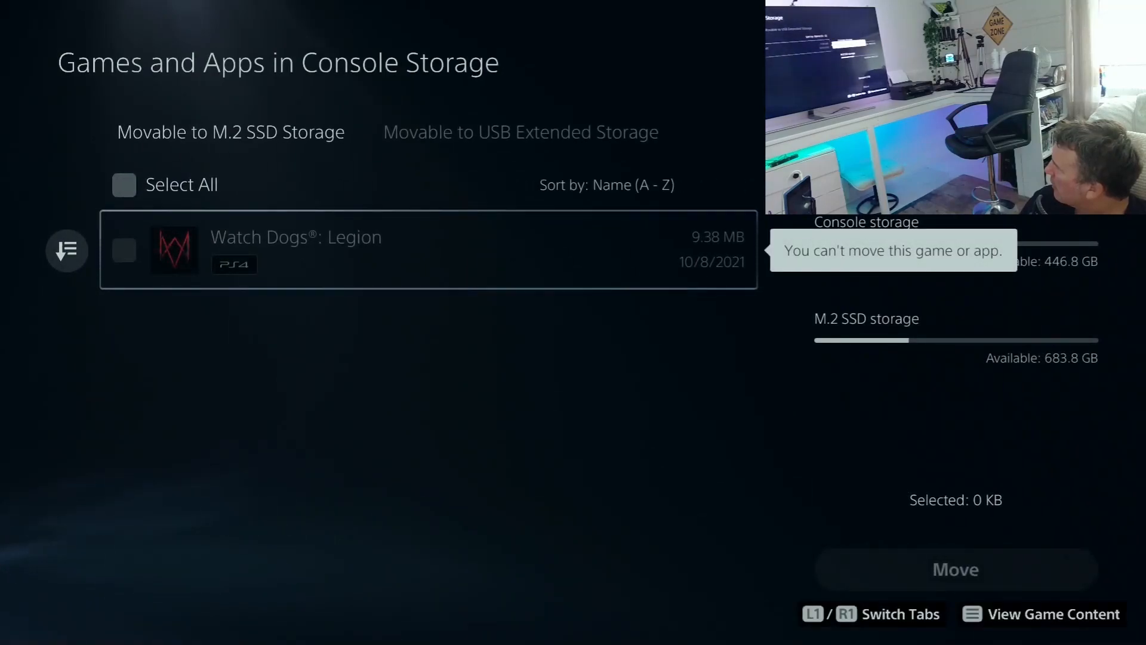